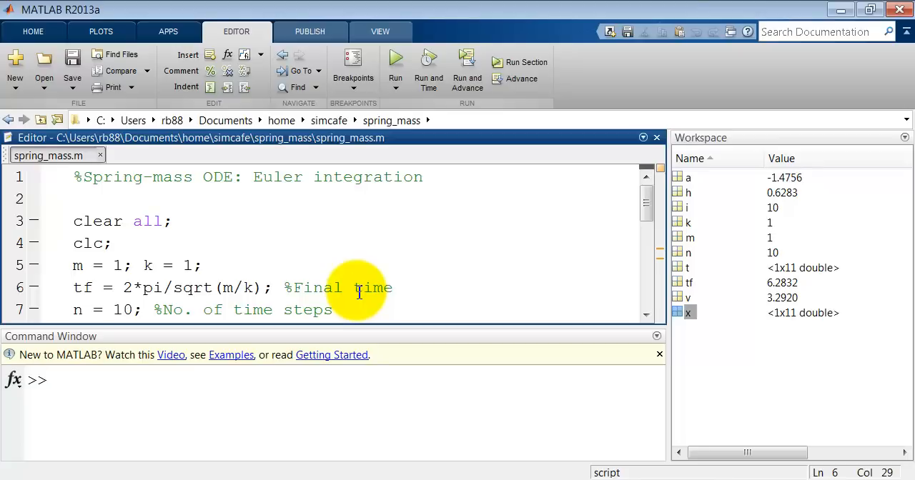
{"action": "mouse_move", "coordinate": [281, 390]}
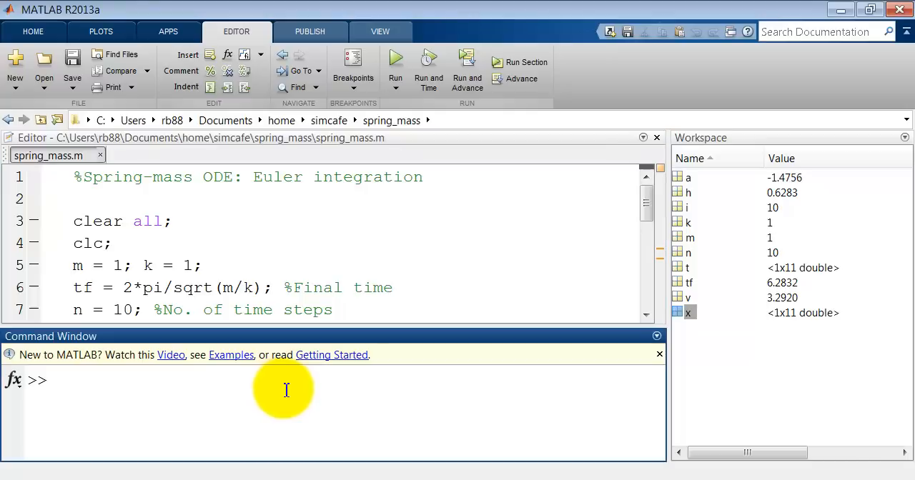
- Evaluate zeros(1,11) in the Command Window and scroll through the eleven-column output
{"action": "type", "text": "z"}
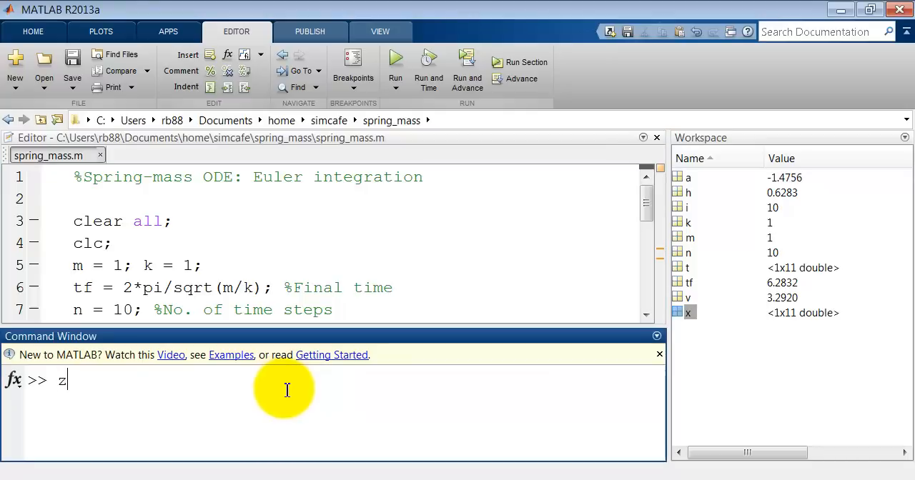
{"action": "type", "text": "eros"}
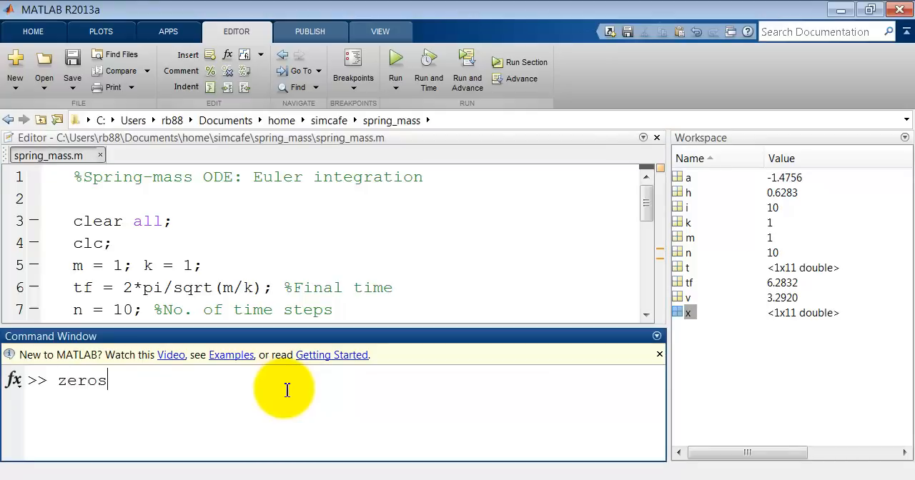
{"action": "type", "text": "("}
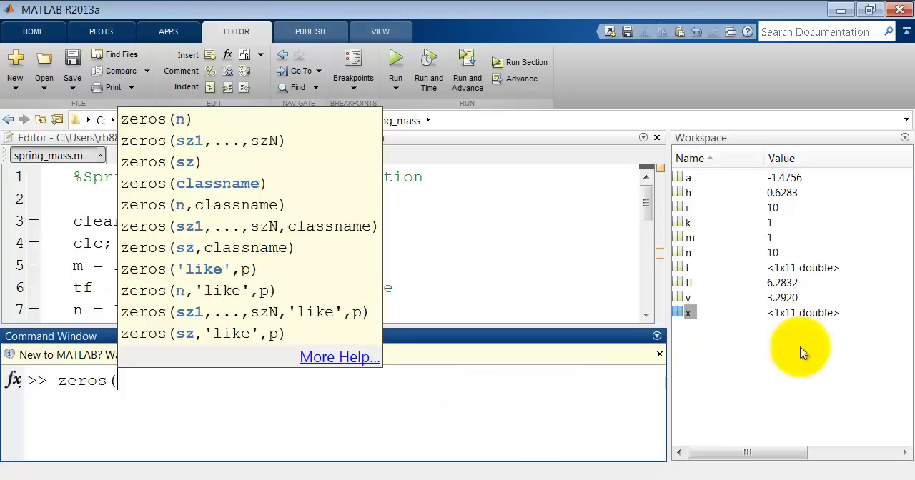
{"action": "mouse_move", "coordinate": [808, 275]}
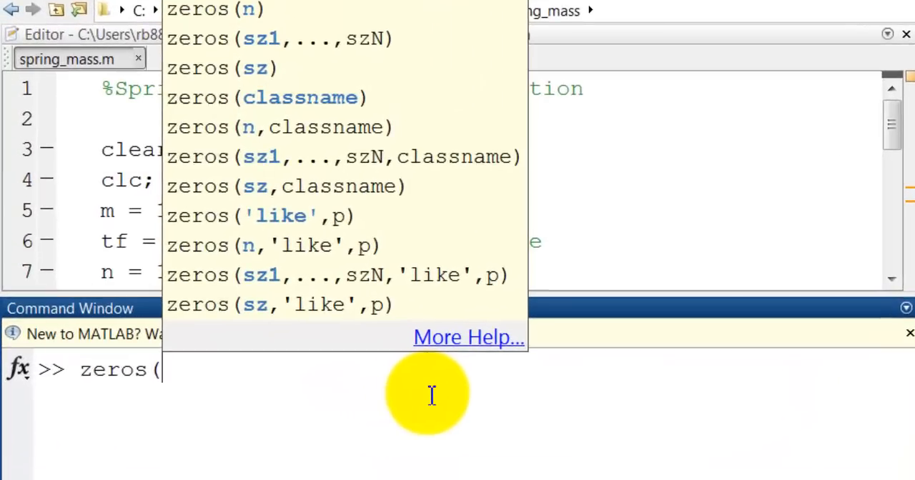
{"action": "type", "text": "1,11"}
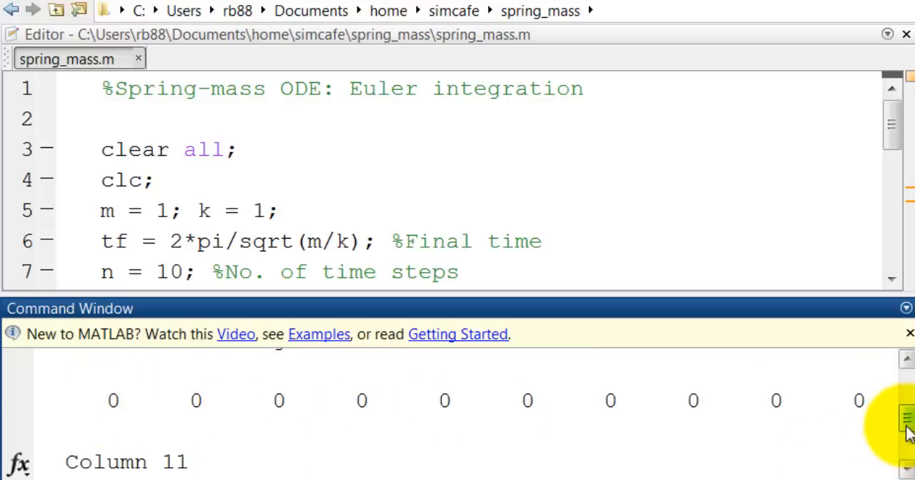
{"action": "scroll", "scroll_direction": "down", "scroll_amount": 3}
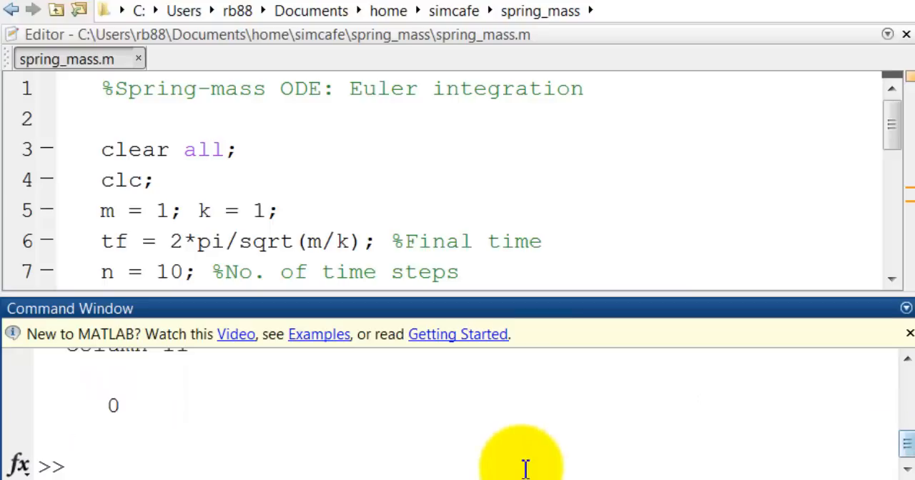
- Run zeros(1,n+1) instead of zeros(1,11) and select the expression for reuse
{"action": "type", "text": "zeros(1,11)"}
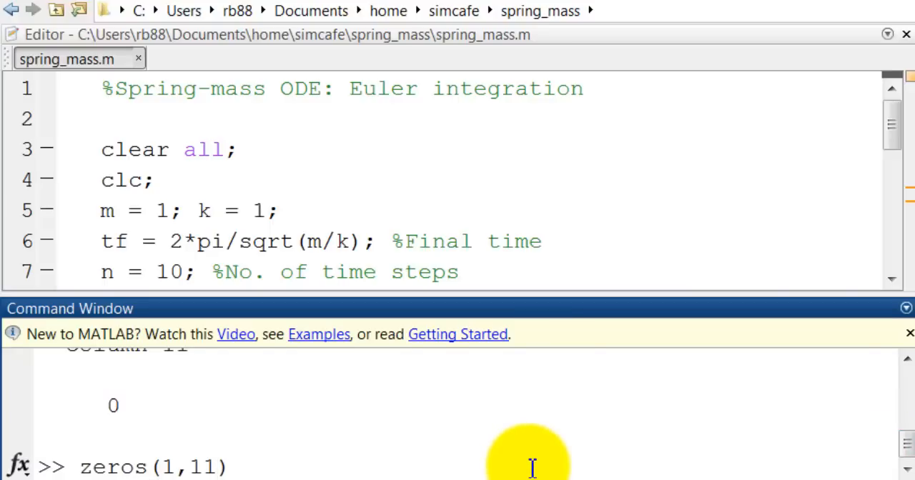
{"action": "key", "text": "Backspace"}
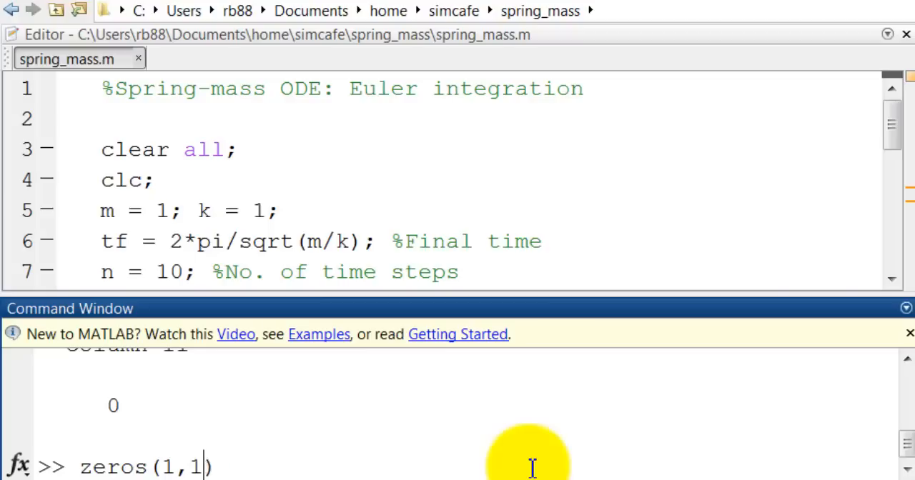
{"action": "type", "text": "n+"}
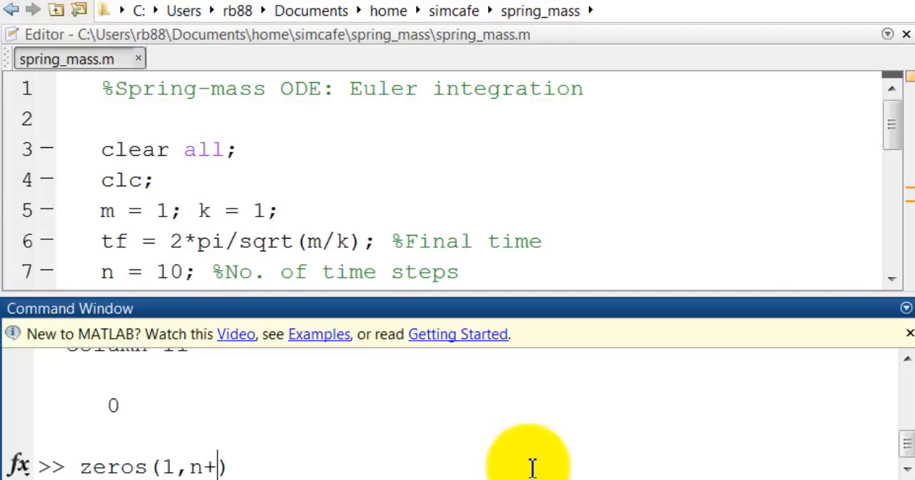
{"action": "type", "text": "1"}
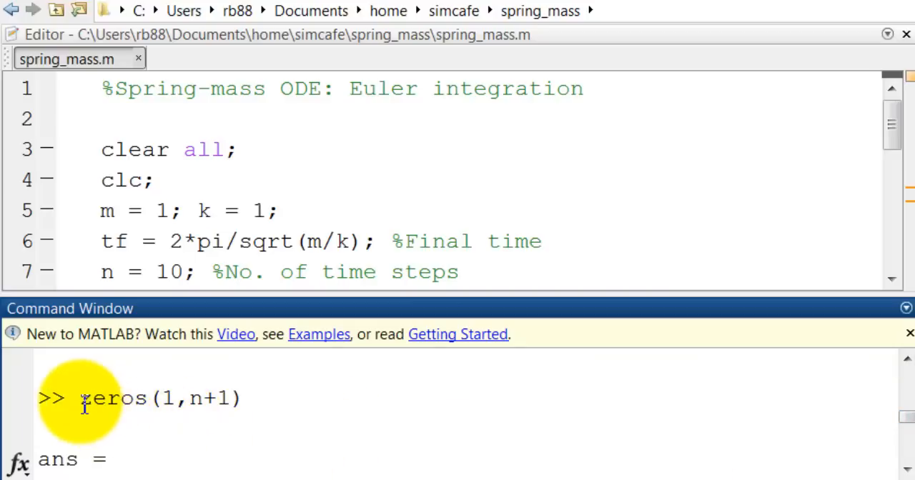
{"action": "left_click_drag", "start_coordinate": [80, 398], "coordinate": [243, 398]}
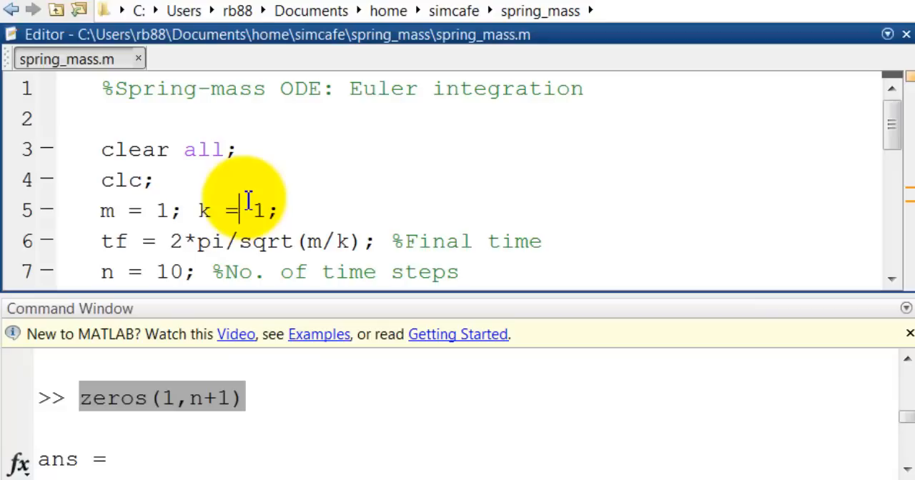
- Add a '%Pre-allocate arrays' comment on line 11 of spring_mass.m
{"action": "scroll", "scroll_direction": "down", "scroll_amount": 3}
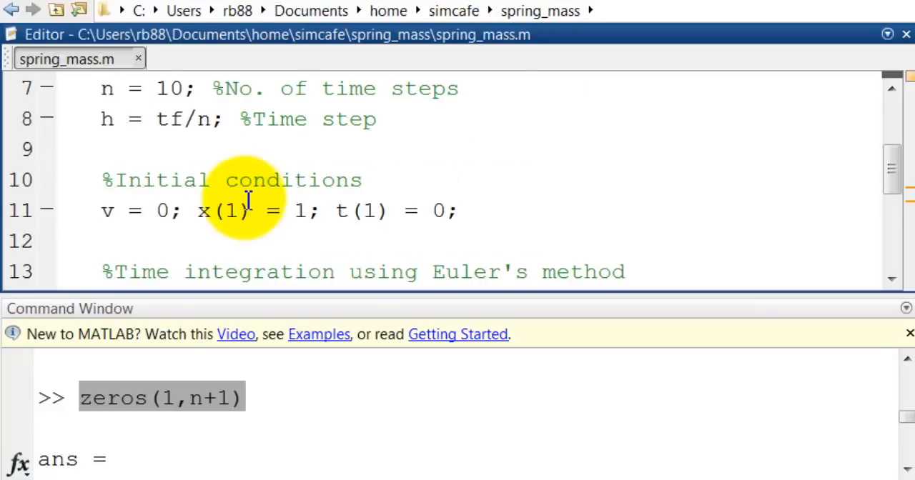
{"action": "mouse_move", "coordinate": [410, 137]}
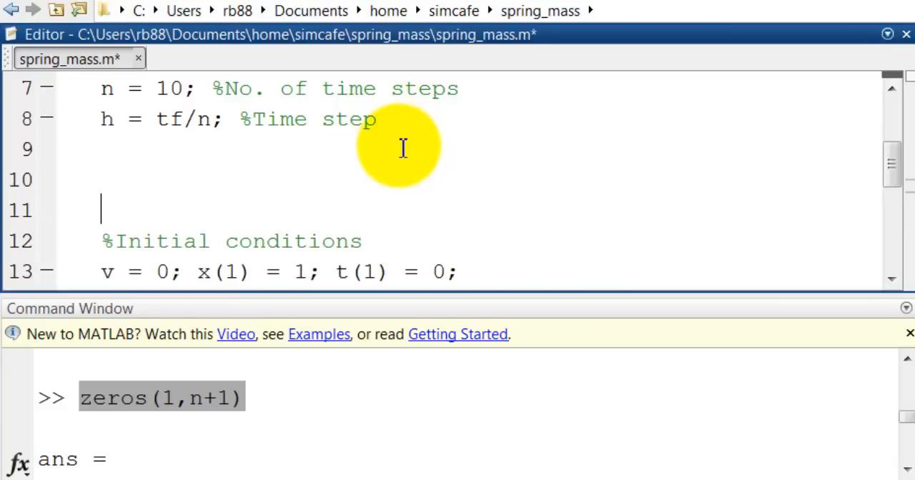
{"action": "type", "text": "%"}
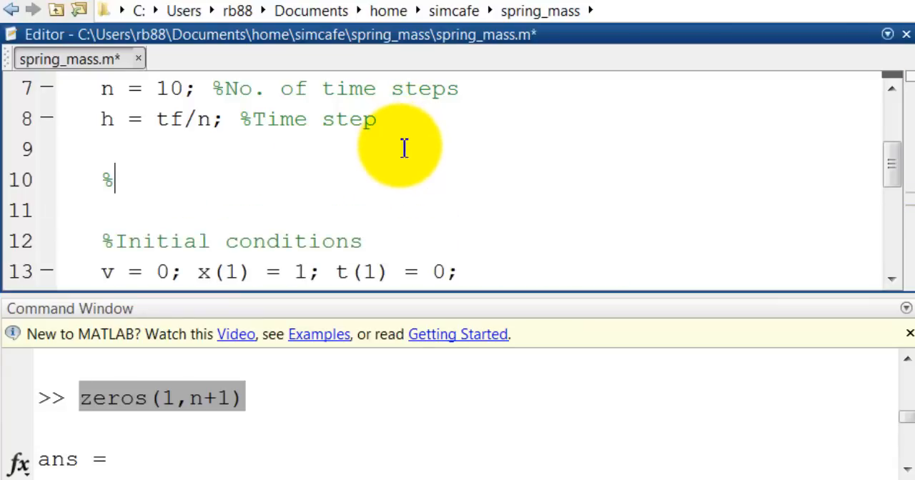
{"action": "type", "text": "Pre-"}
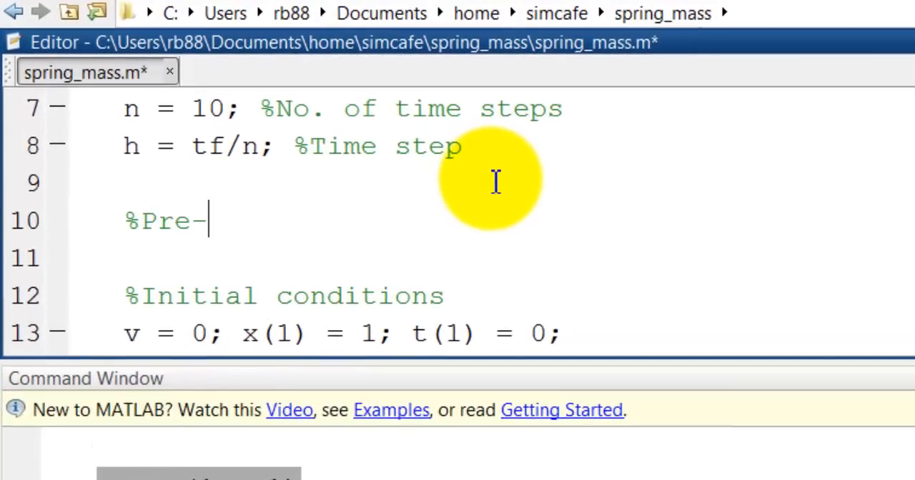
{"action": "type", "text": "allocate a"}
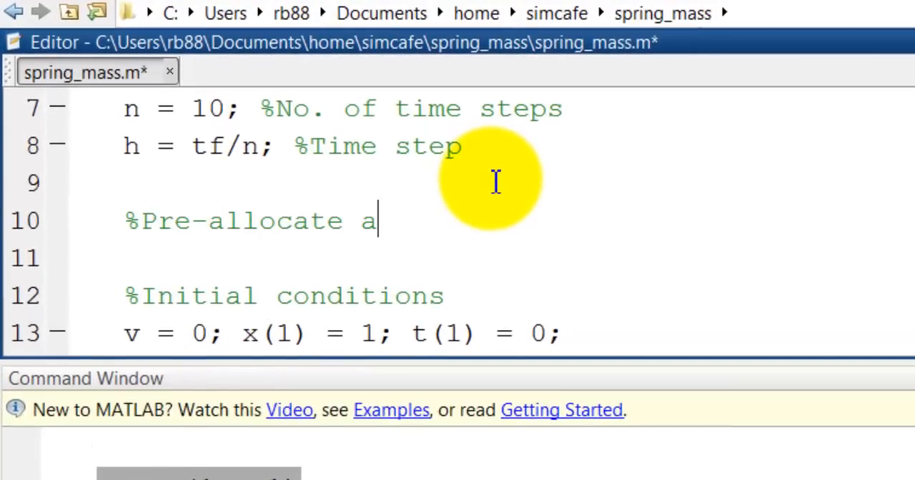
{"action": "type", "text": "rrays"}
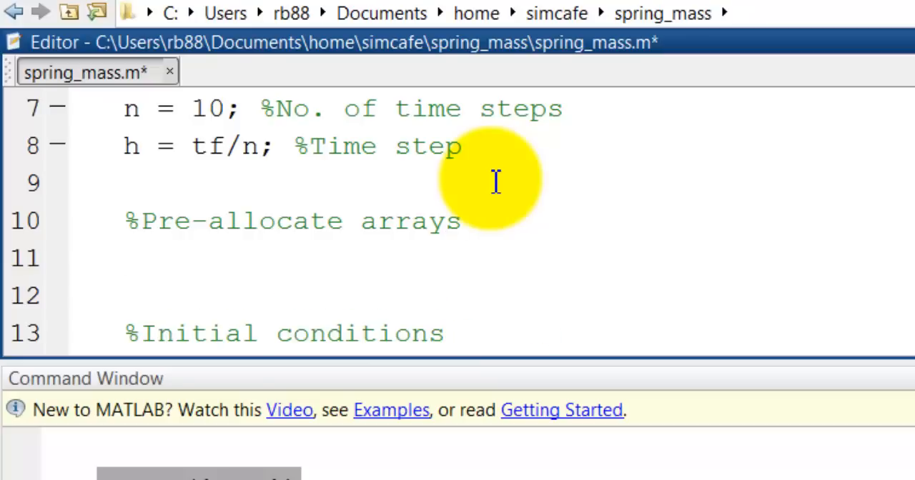
- Write 'x = zeros(1,n+1); t = zeros(1,n+1)' under the comment
{"action": "type", "text": "x"}
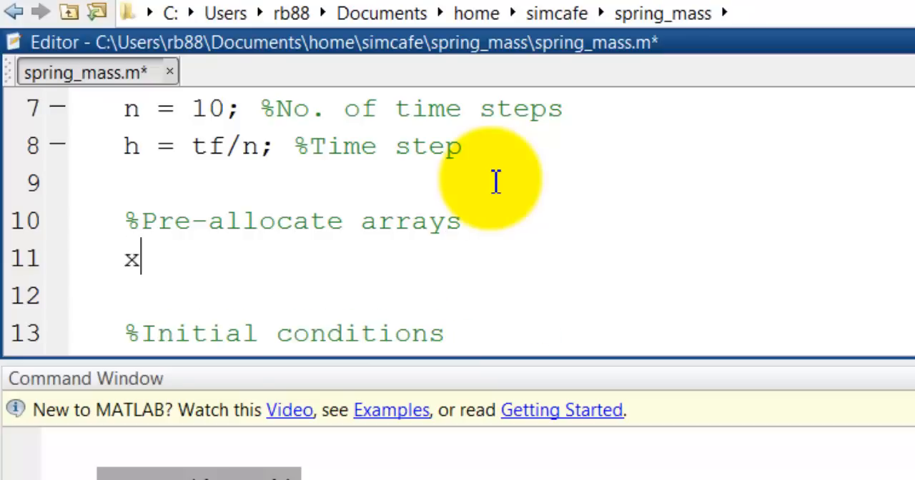
{"action": "type", "text": "="}
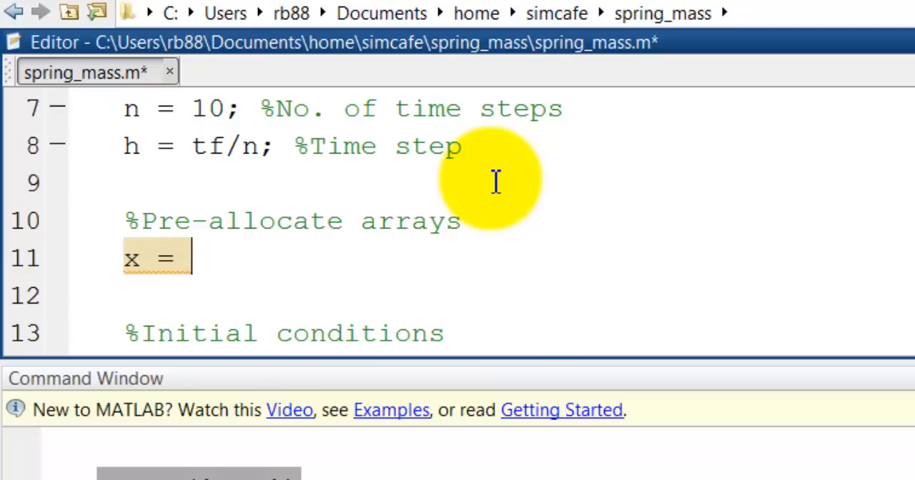
{"action": "type", "text": "zeros(1,n+1)"}
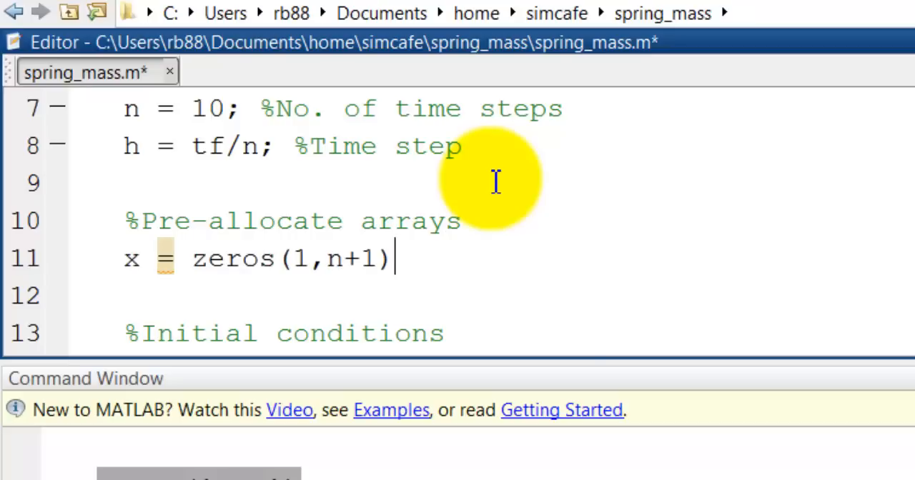
{"action": "type", "text": "; t ="}
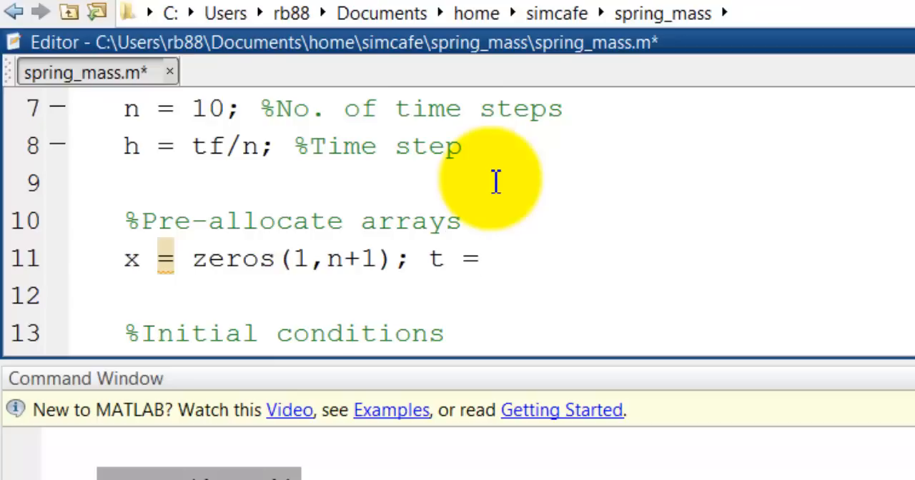
{"action": "type", "text": "zeros(1,n+1);"}
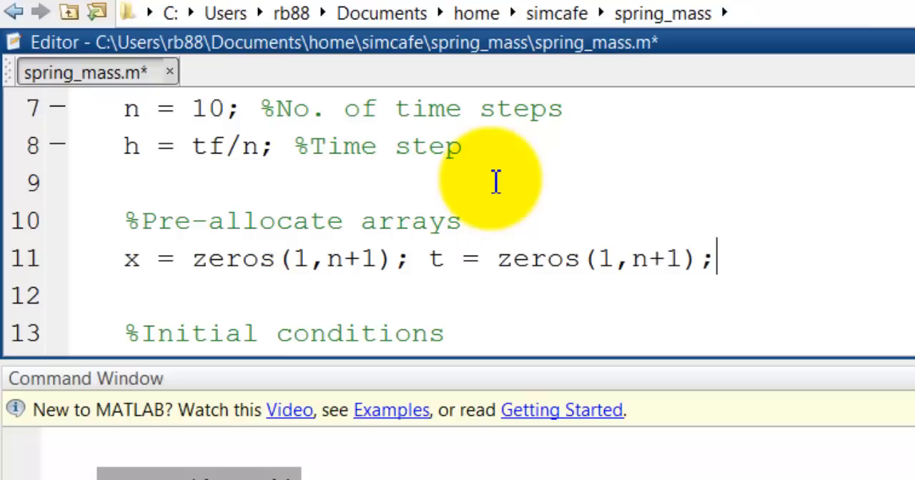
{"action": "mouse_move", "coordinate": [371, 147]}
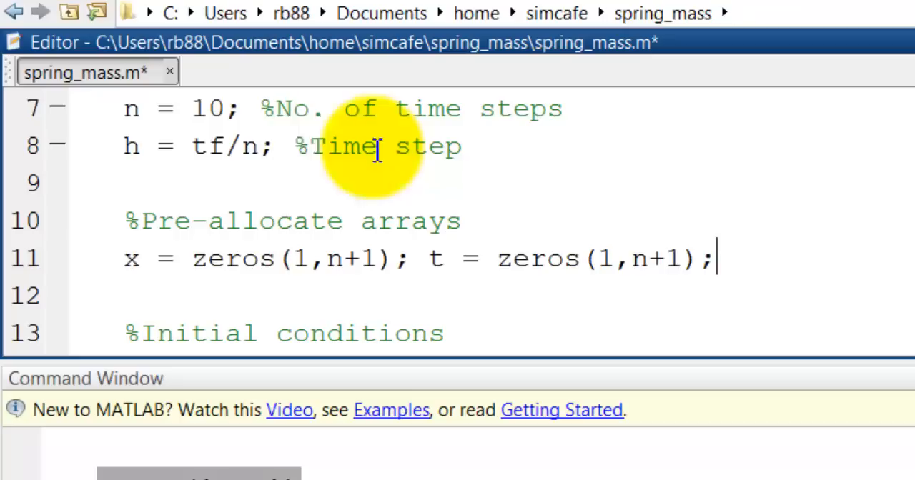
{"action": "mouse_move", "coordinate": [65, 268]}
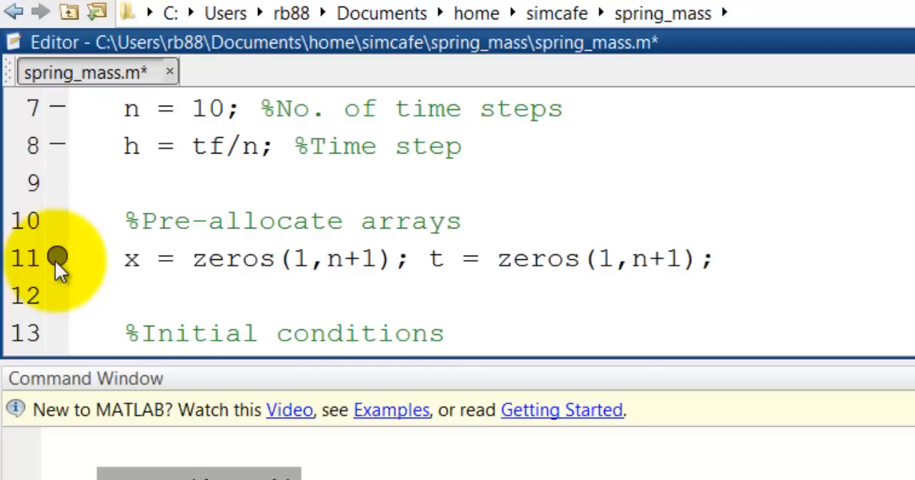
{"action": "mouse_move", "coordinate": [58, 258]}
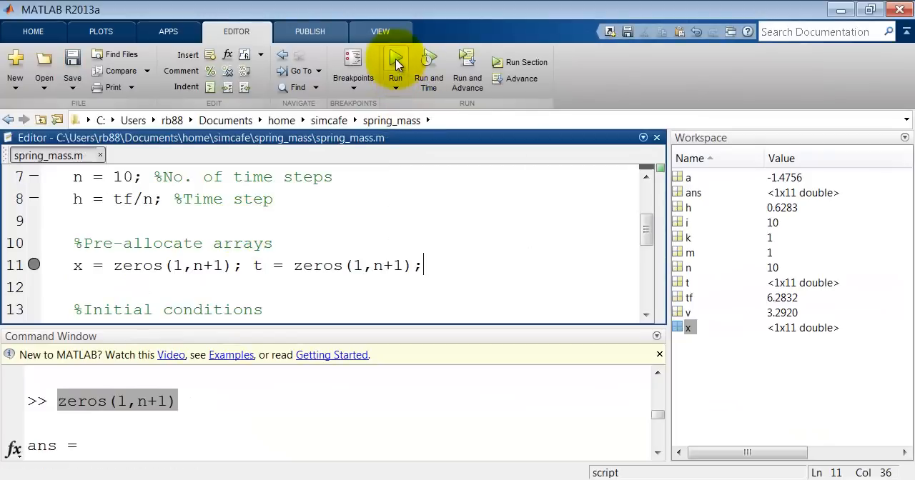
- Run spring_mass.m so execution pauses at the line-11 breakpoint
{"action": "left_click", "coordinate": [395, 65]}
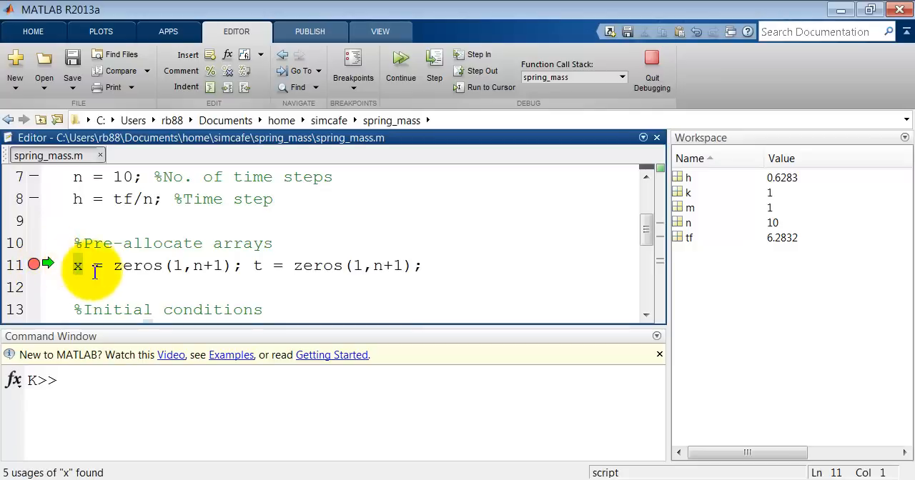
{"action": "mouse_move", "coordinate": [700, 256]}
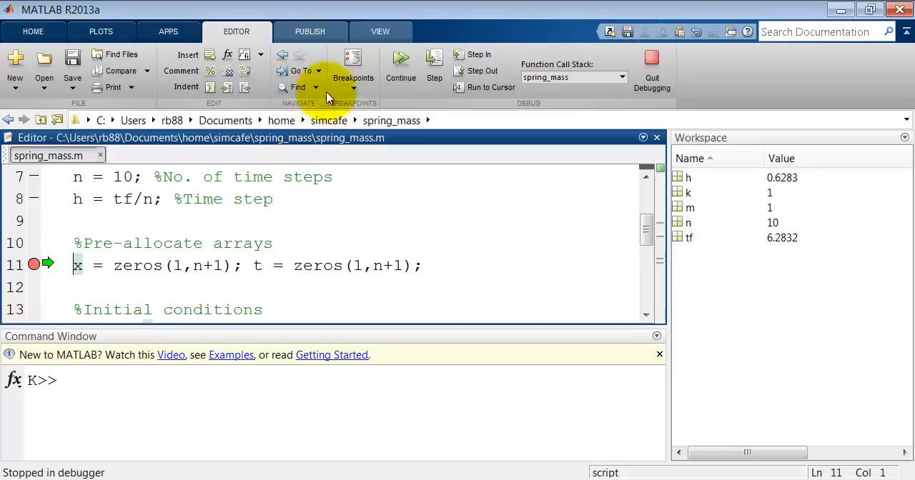
{"action": "mouse_move", "coordinate": [434, 57]}
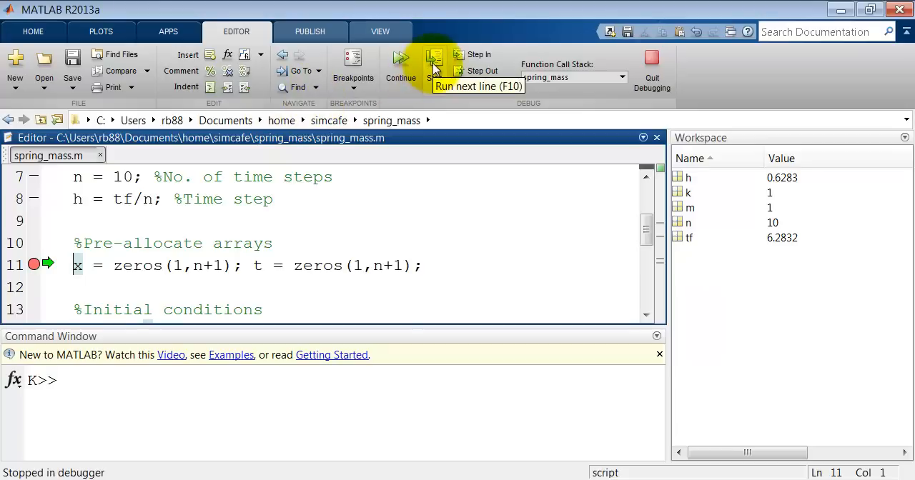
- Step past line 11, creating 1x11 x and t arrays and pausing at line 14
{"action": "left_click", "coordinate": [434, 60]}
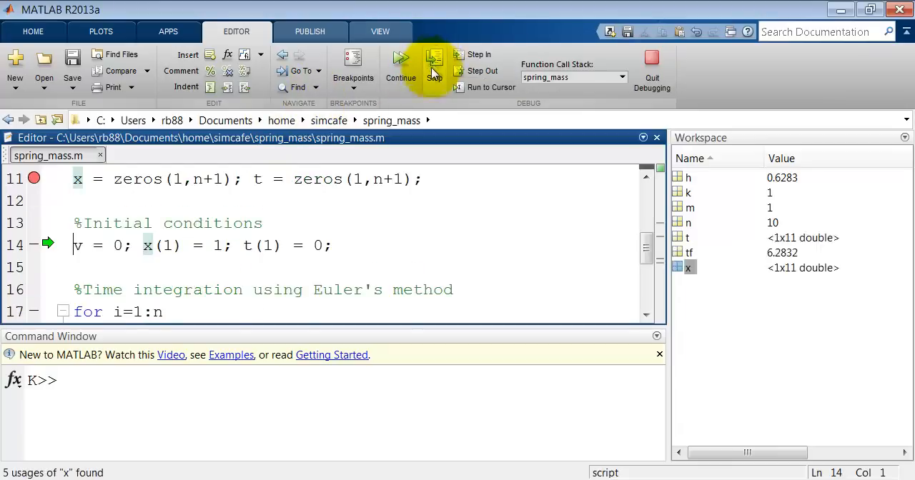
{"action": "left_click", "coordinate": [434, 64]}
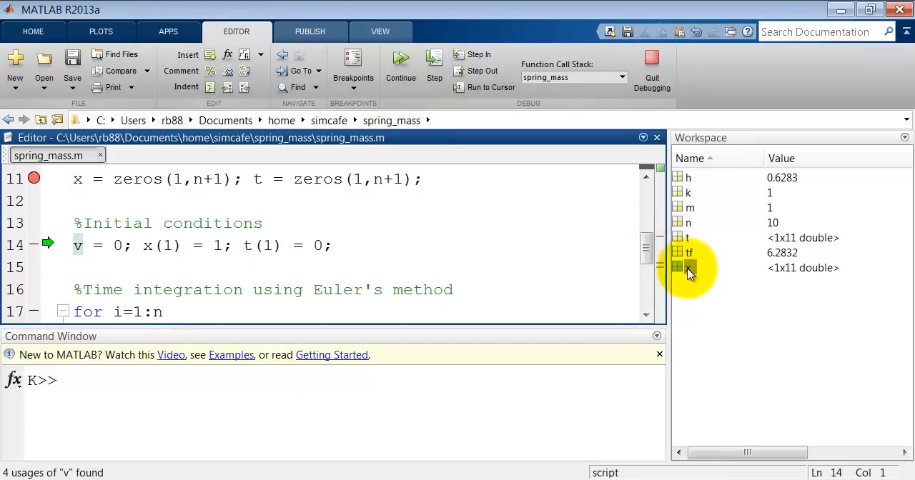
- Open x in the Variables editor to confirm its eleven zeros, then close it
{"action": "double_click", "coordinate": [688, 267]}
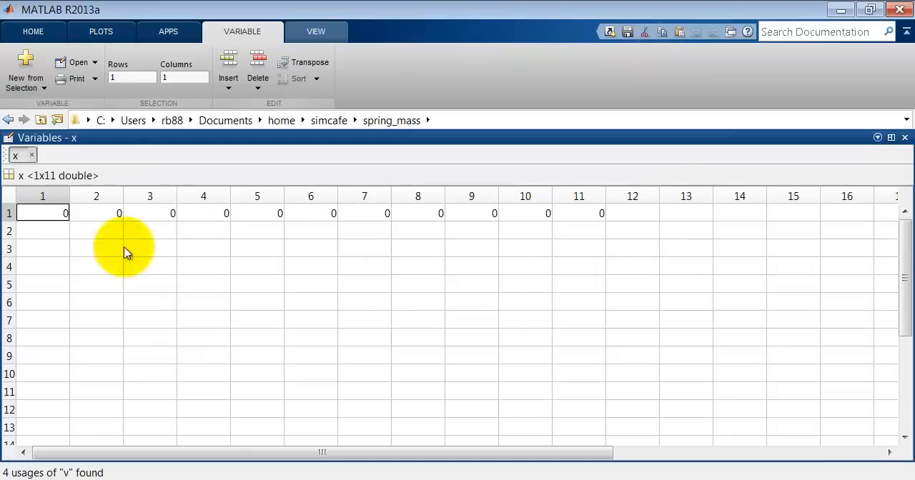
{"action": "mouse_move", "coordinate": [547, 213]}
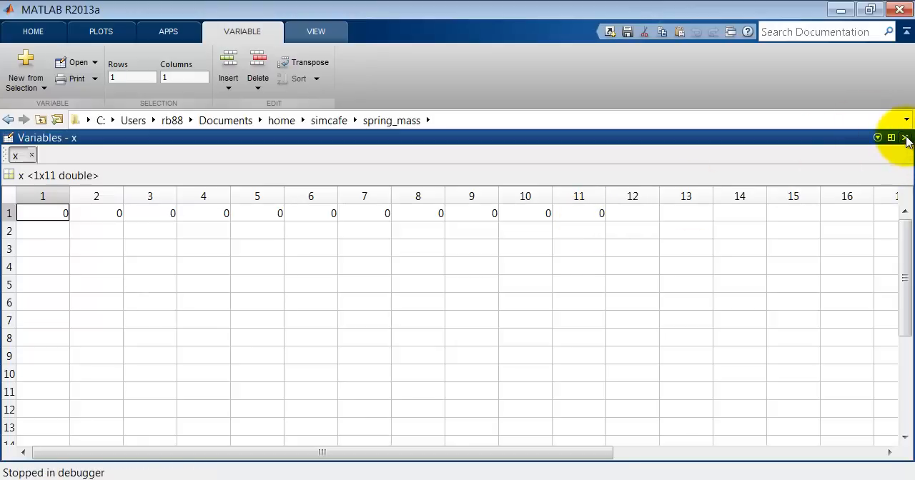
{"action": "left_click", "coordinate": [906, 137]}
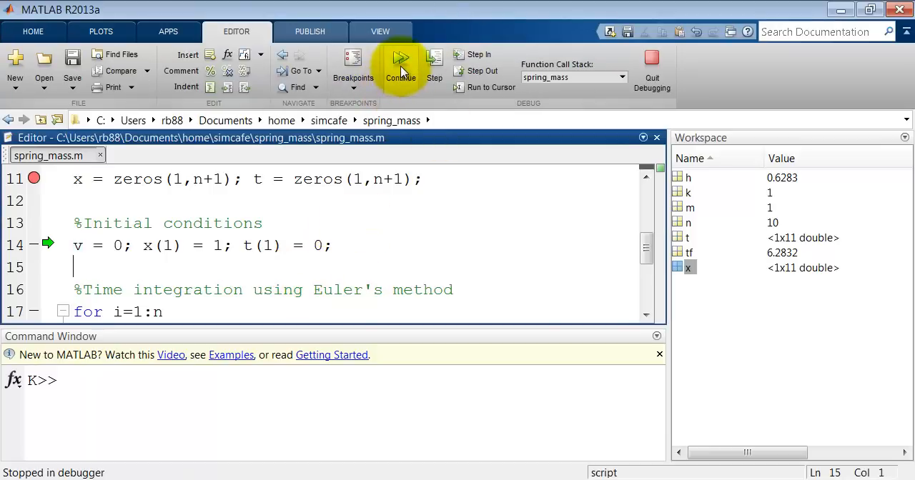
{"action": "mouse_move", "coordinate": [401, 64]}
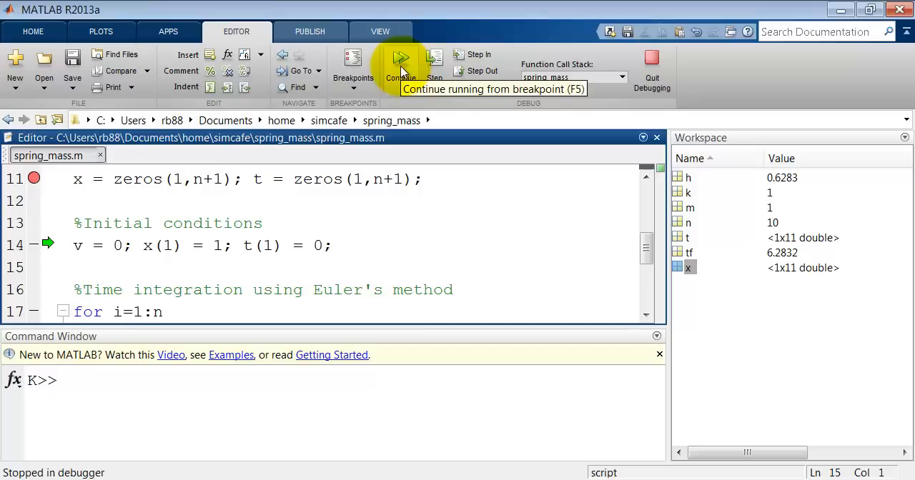
- Continue the run to completion, adding a, i and v to the workspace
{"action": "left_click", "coordinate": [401, 63]}
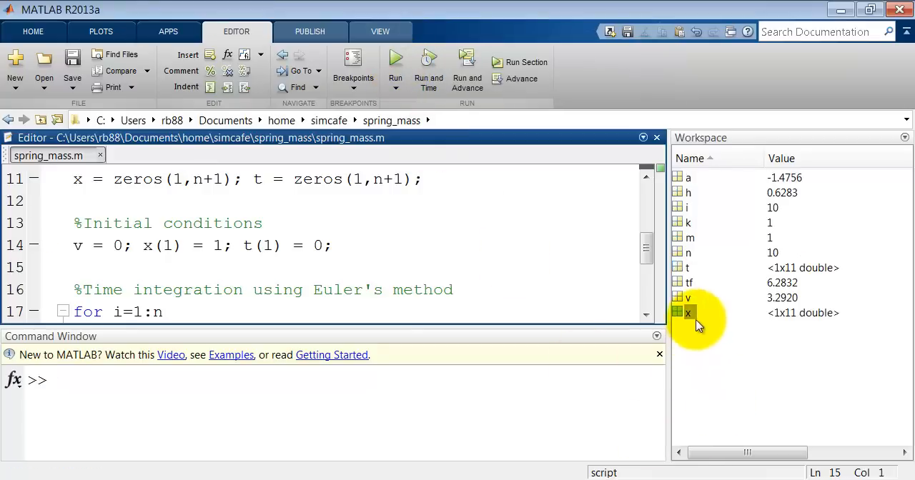
{"action": "mouse_move", "coordinate": [690, 319]}
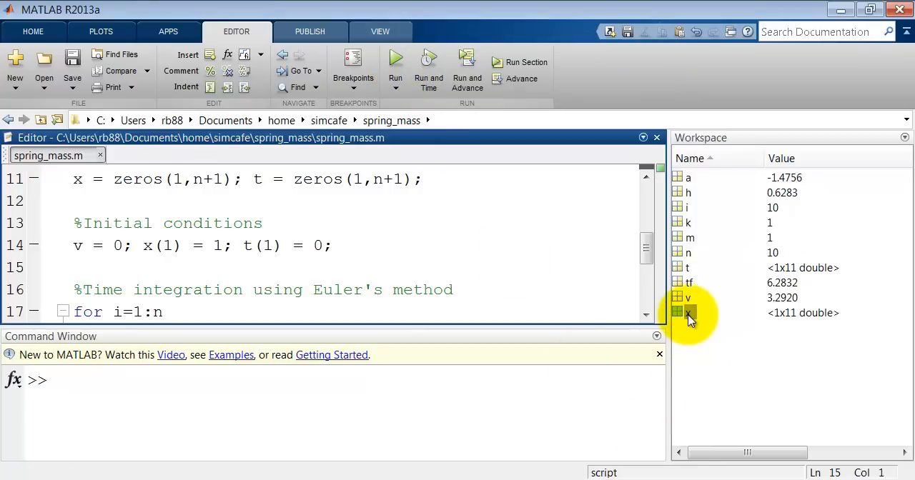
{"action": "double_click", "coordinate": [688, 312]}
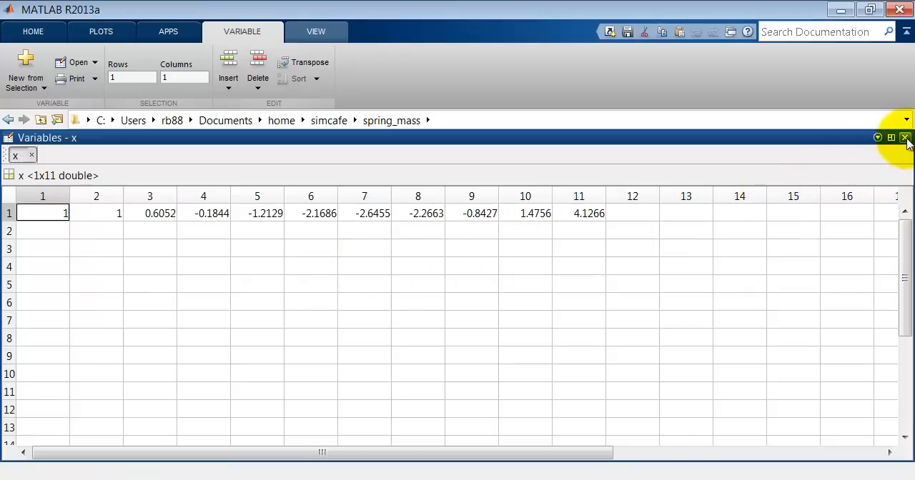
{"action": "mouse_move", "coordinate": [906, 137]}
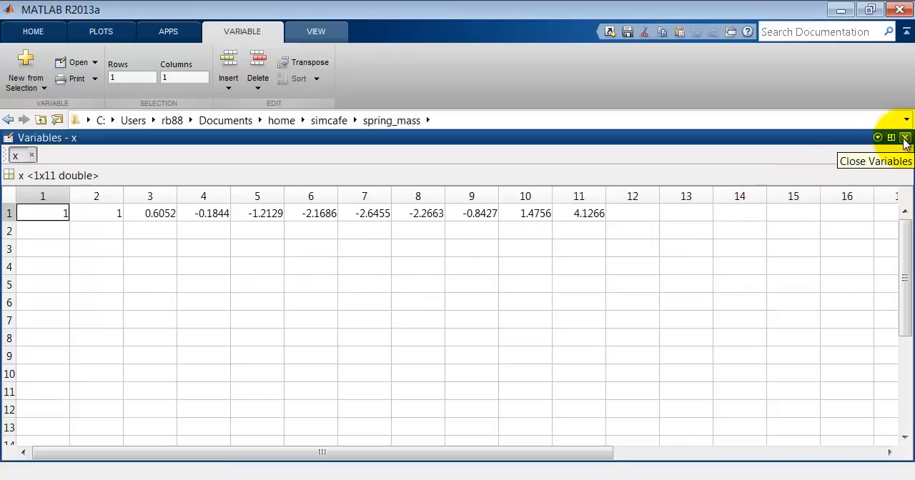
{"action": "left_click", "coordinate": [905, 138]}
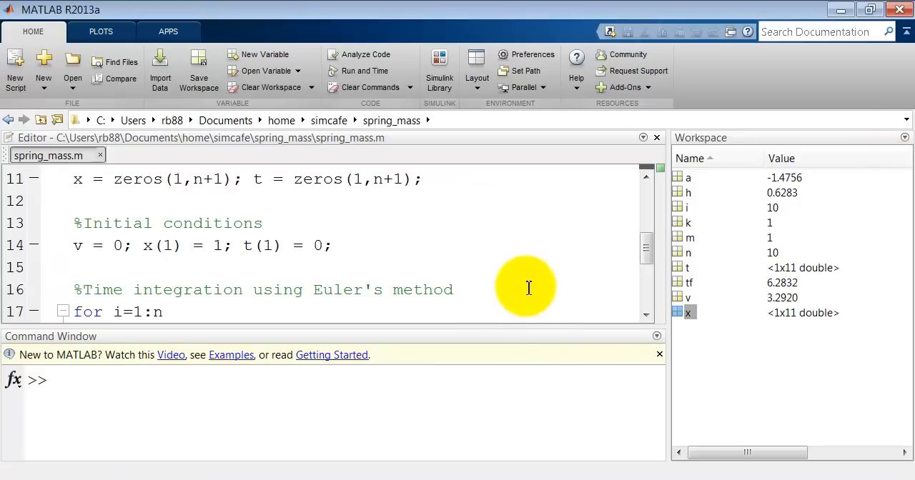